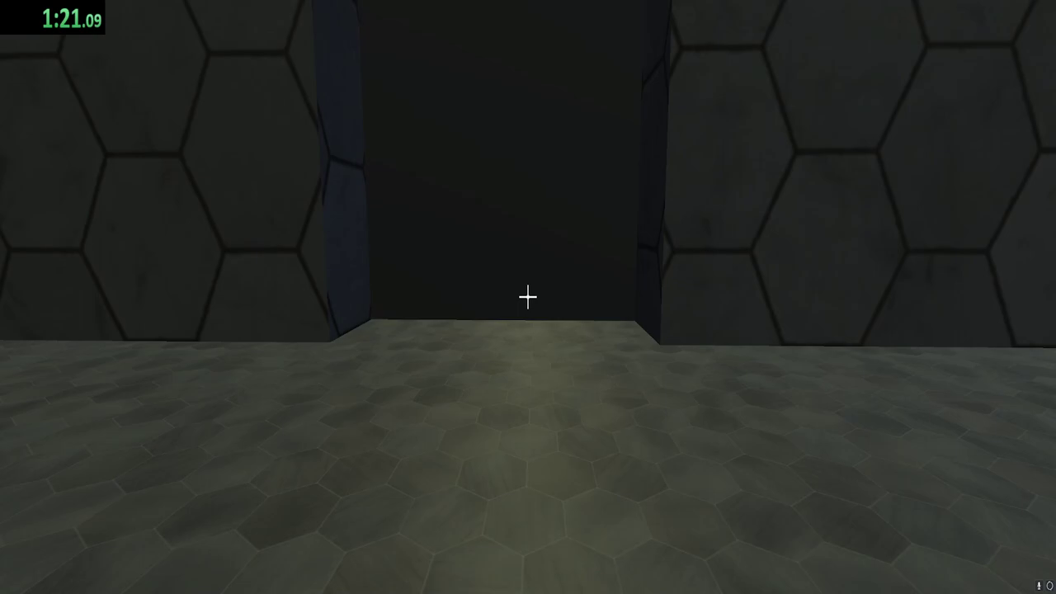
Walk forward through the dark doorway into the hexagon-tiled chamber
{"action": "key", "text": "w"}
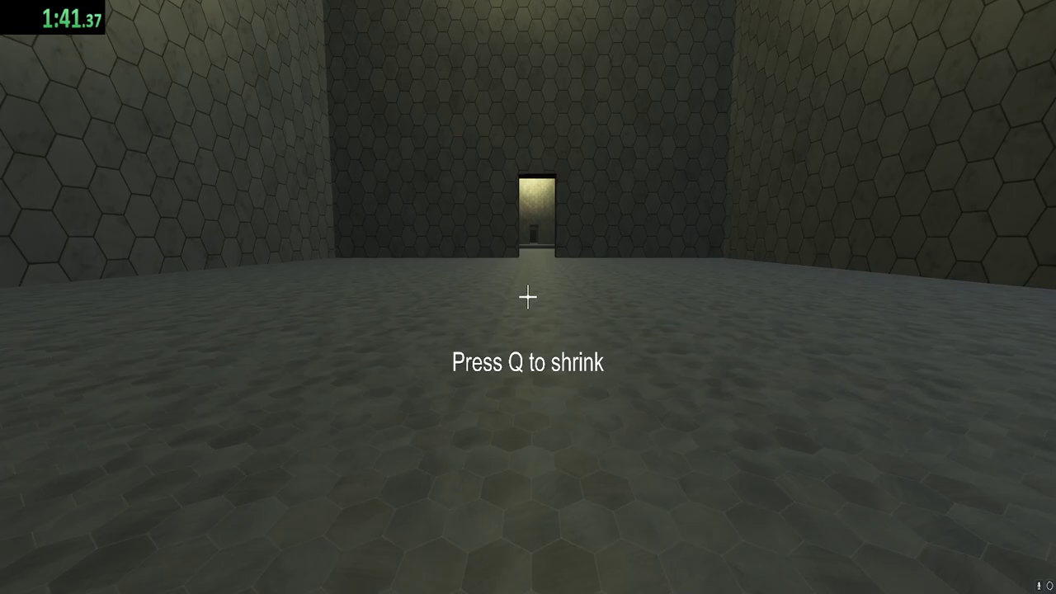
Shrink with Q and move to the raised ledge beside the pale block
{"action": "key", "text": "q"}
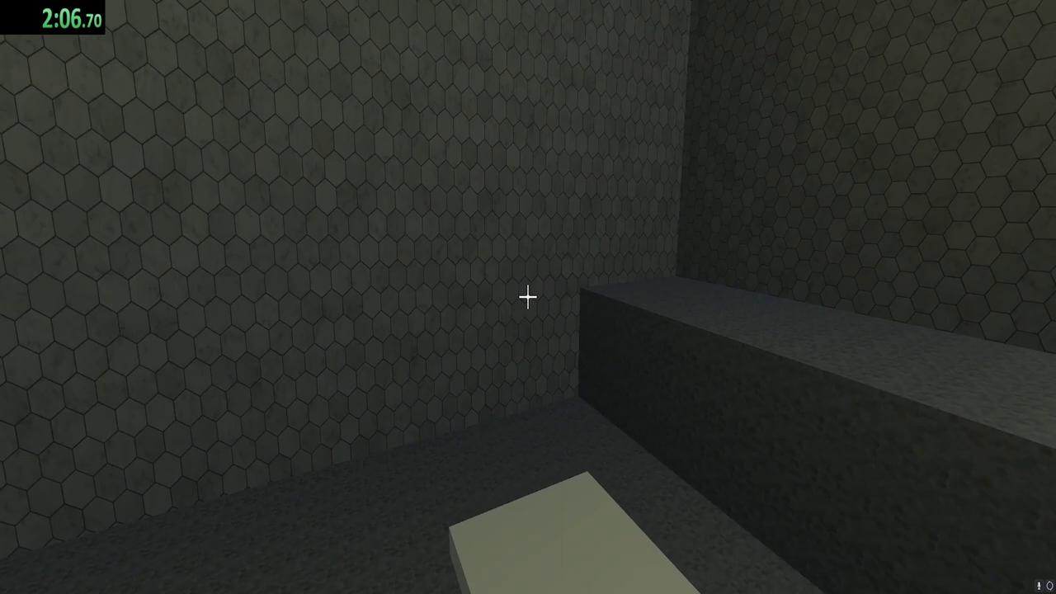
Walk through the next room into the long lamp-lit hall with the far doorway
{"action": "key", "text": "w"}
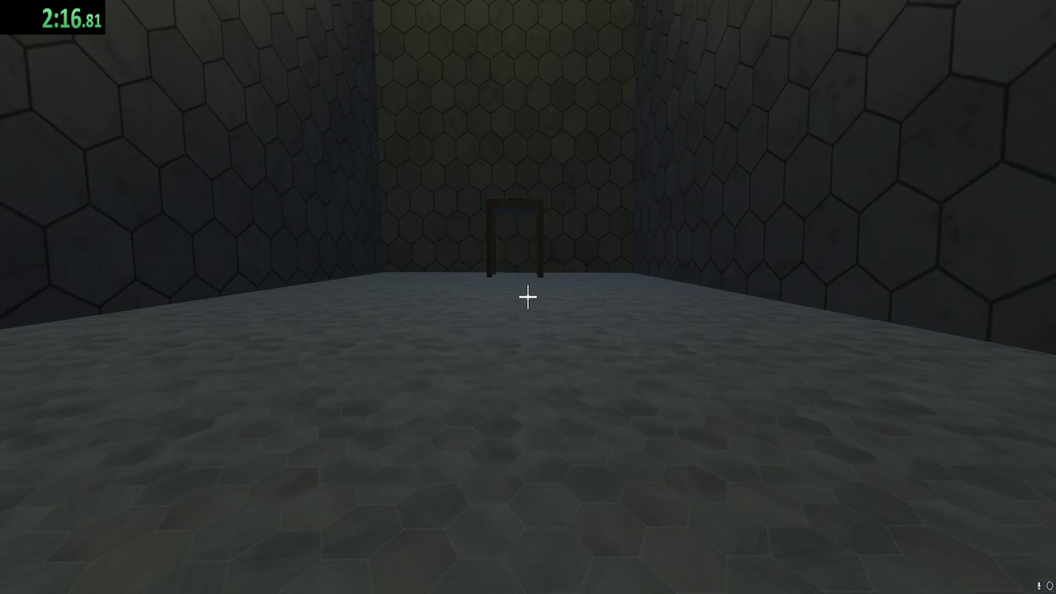
{"action": "key", "text": "w"}
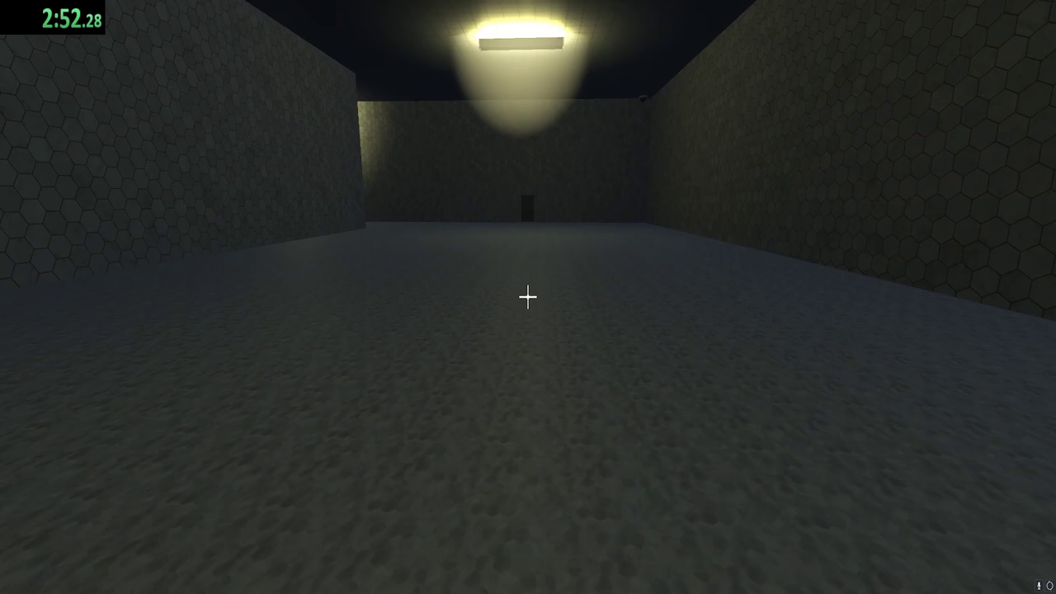
Advance along the corridor's left wall toward the green platform by the doorway
{"action": "key", "text": "w"}
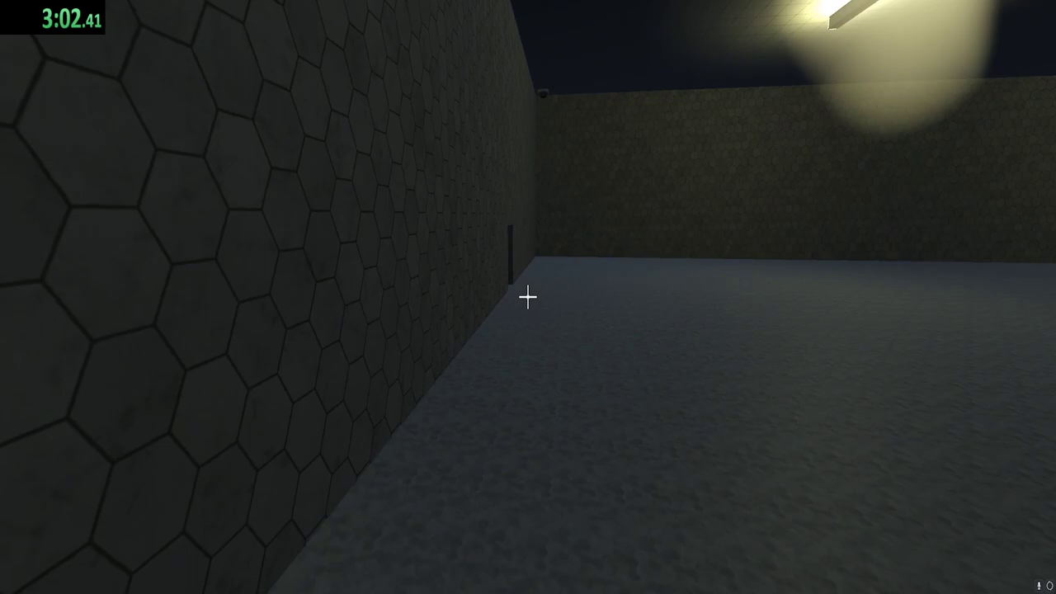
{"action": "mouse_move", "coordinate": [528, 297]}
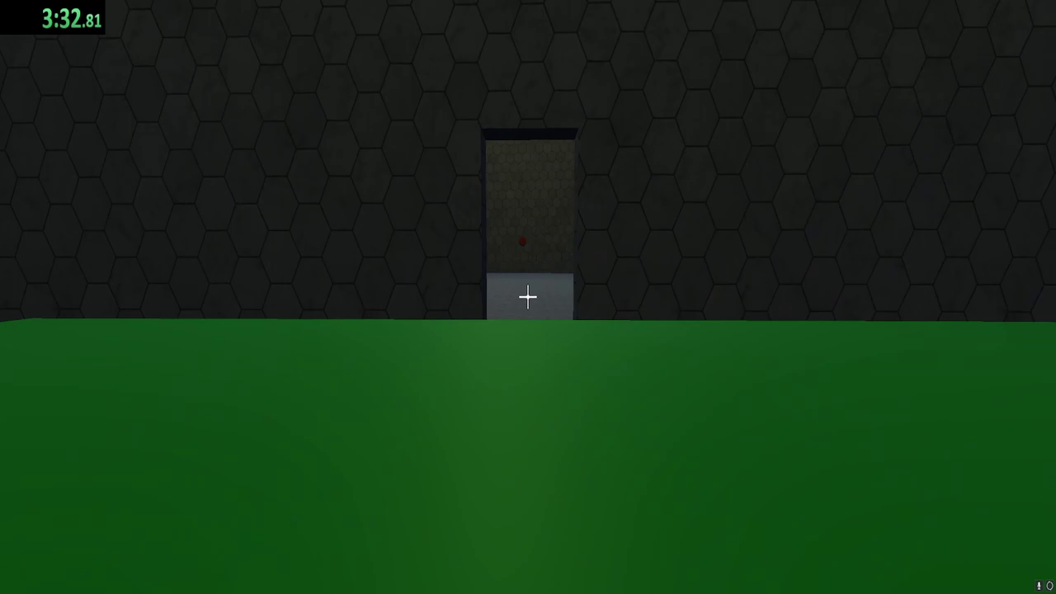
Pass through the doorway onto the green platform facing the beam-crossed corridor
{"action": "key", "text": "w"}
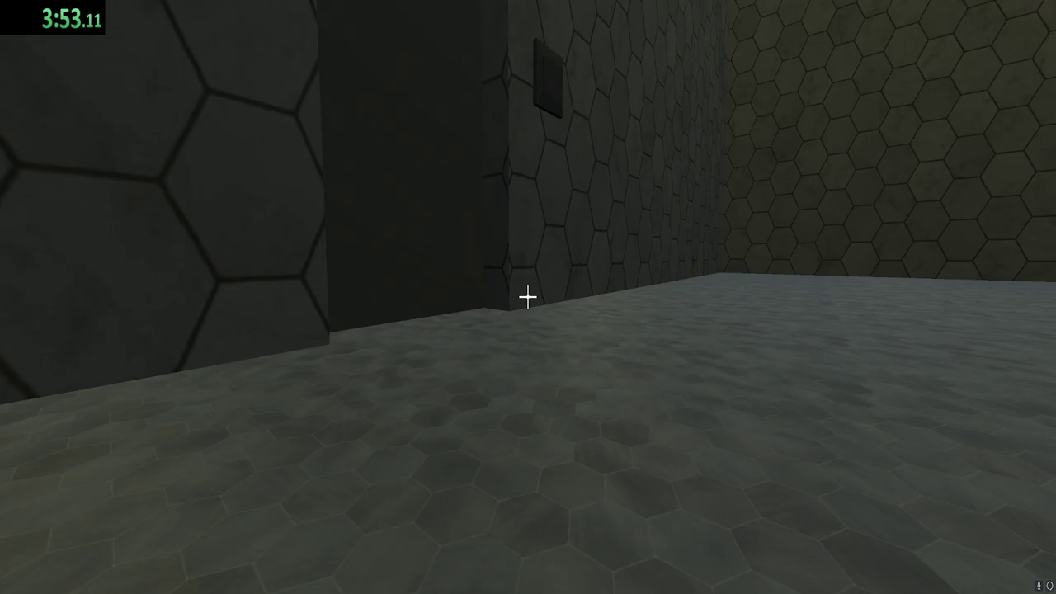
{"action": "key", "text": "w"}
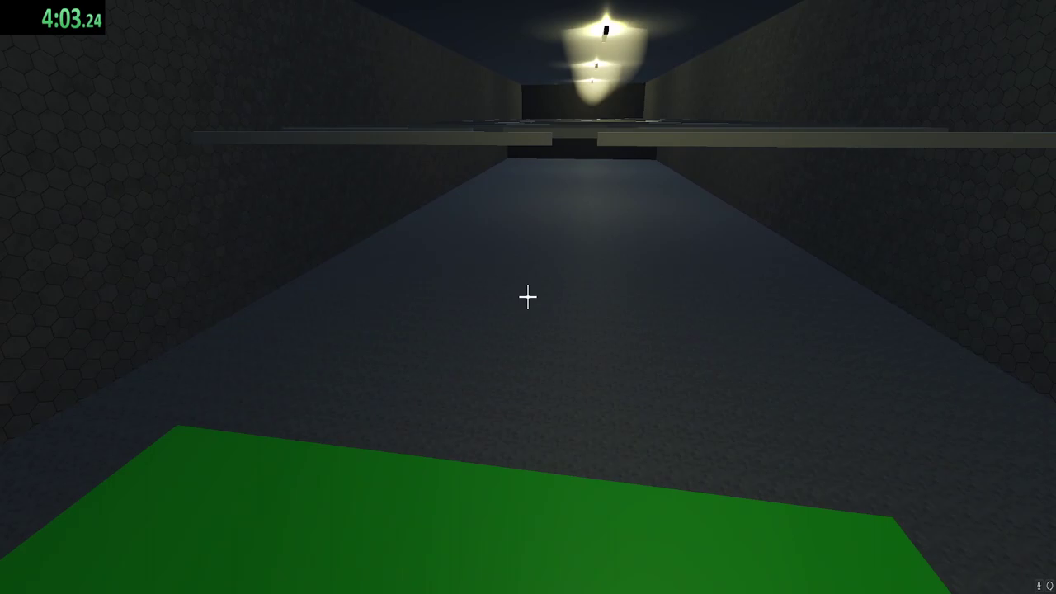
Move forward along the corridor toward the crossing walkway with the central gap
{"action": "key", "text": "w"}
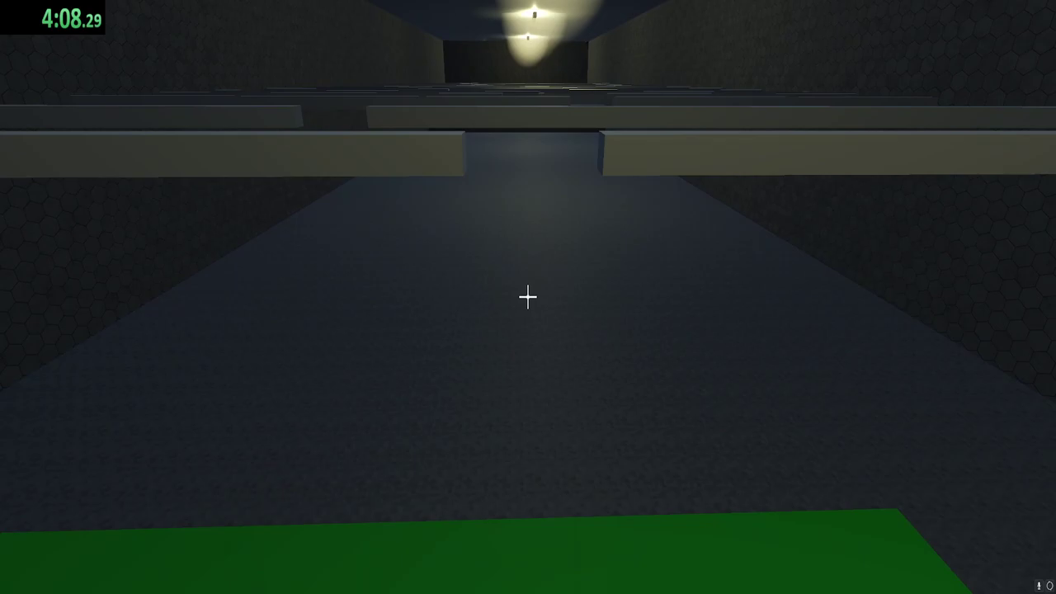
{"action": "mouse_move", "coordinate": [528, 297]}
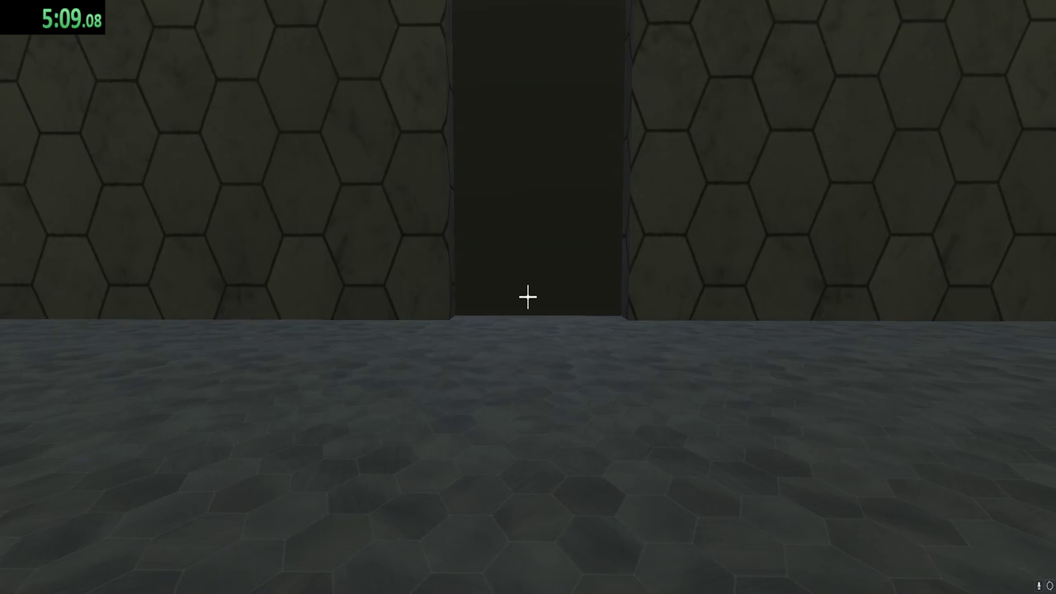
Walk forward across the hexagon floor up to the final dark exit door
{"action": "key", "text": "w"}
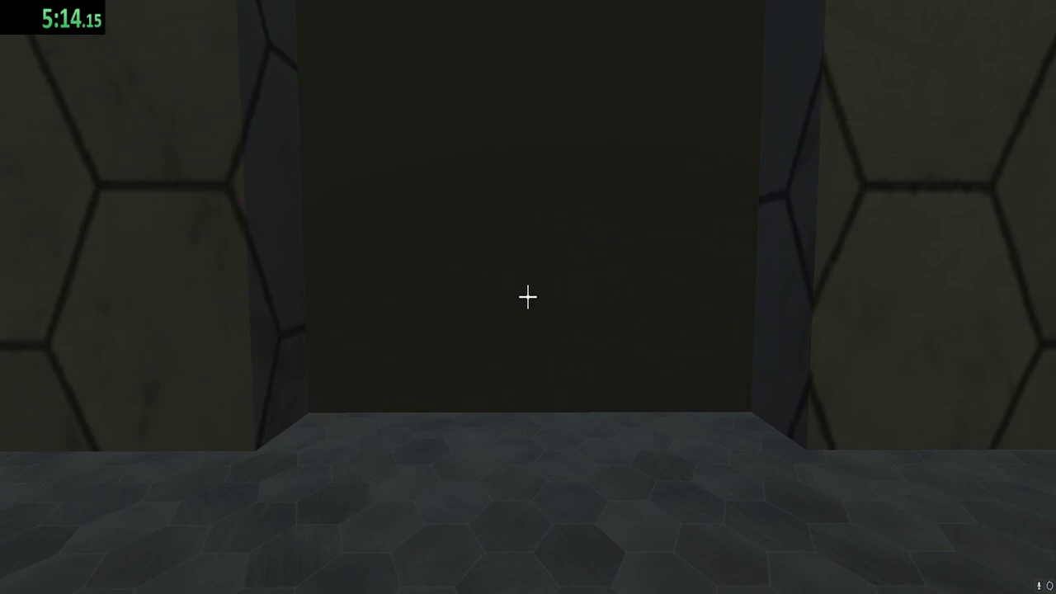